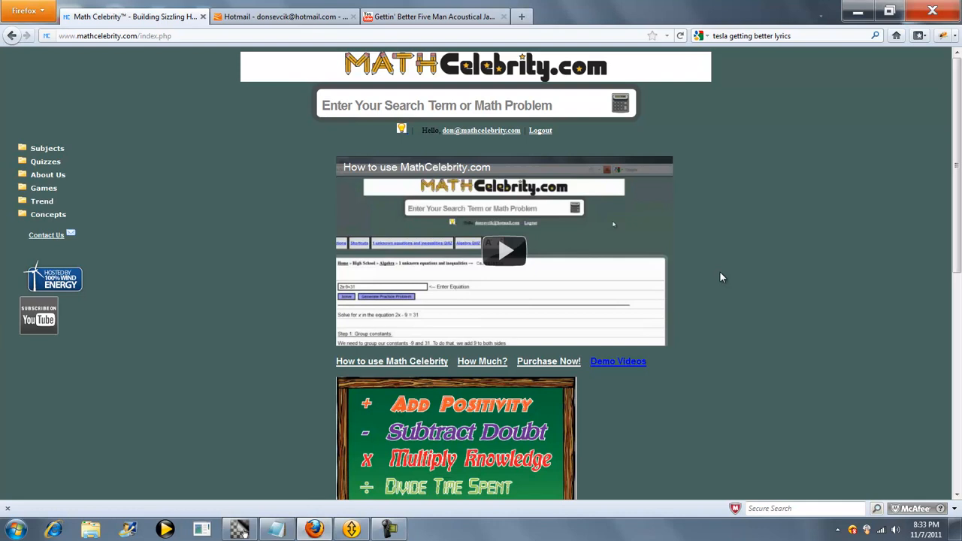
Try the search box with 11^13 mod 53, then the modular exponentiation and successive squaring suggestions
{"action": "left_click", "coordinate": [466, 106]}
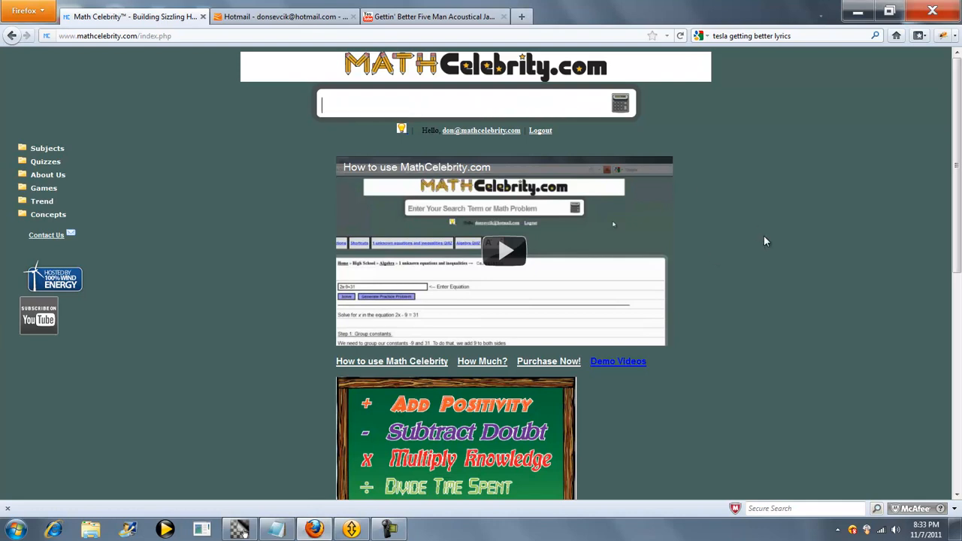
{"action": "type", "text": "11^13 mod 53"}
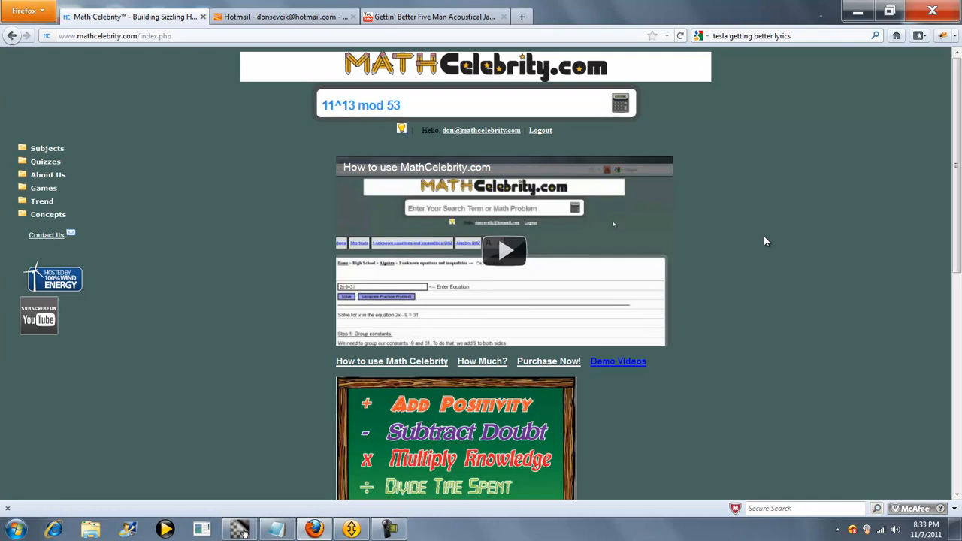
{"action": "type", "text": "modul"}
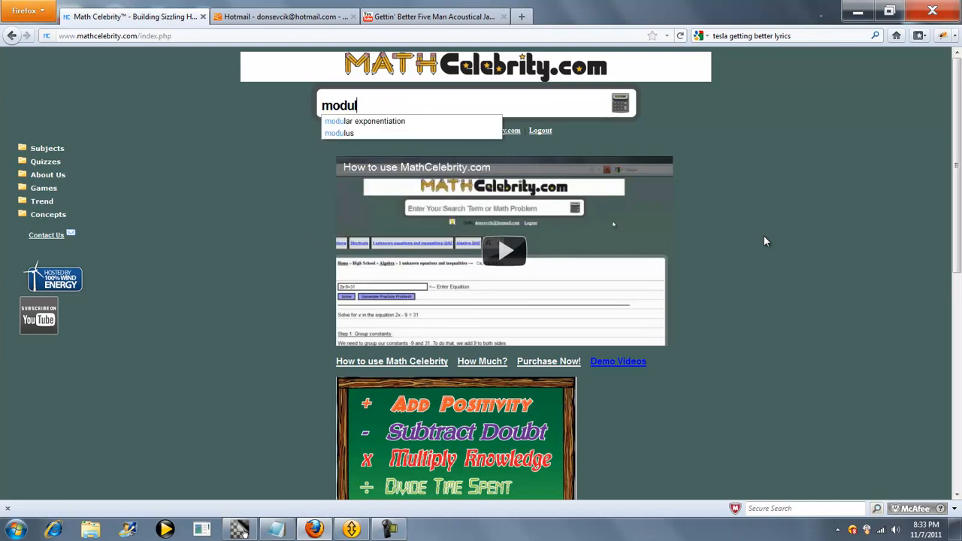
{"action": "left_click", "coordinate": [364, 121]}
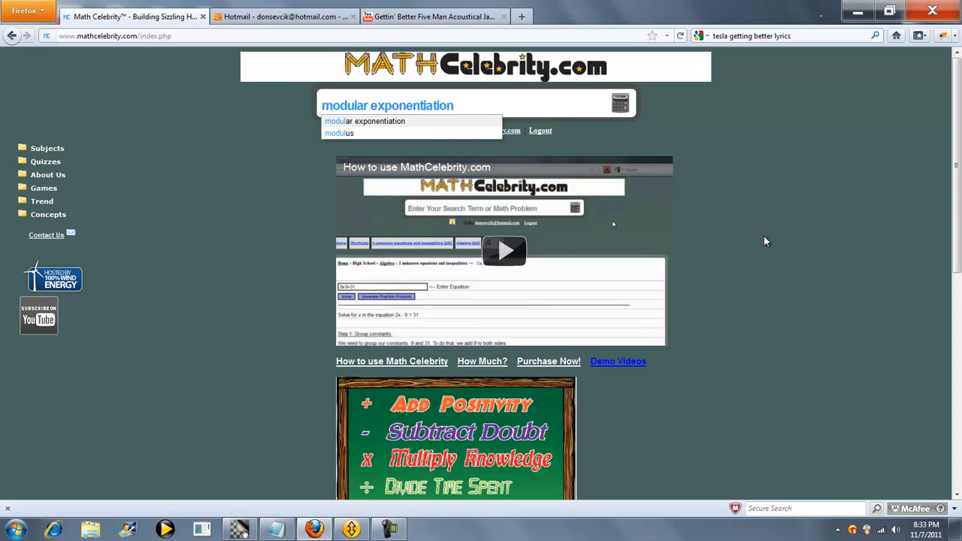
{"action": "type", "text": "succ"}
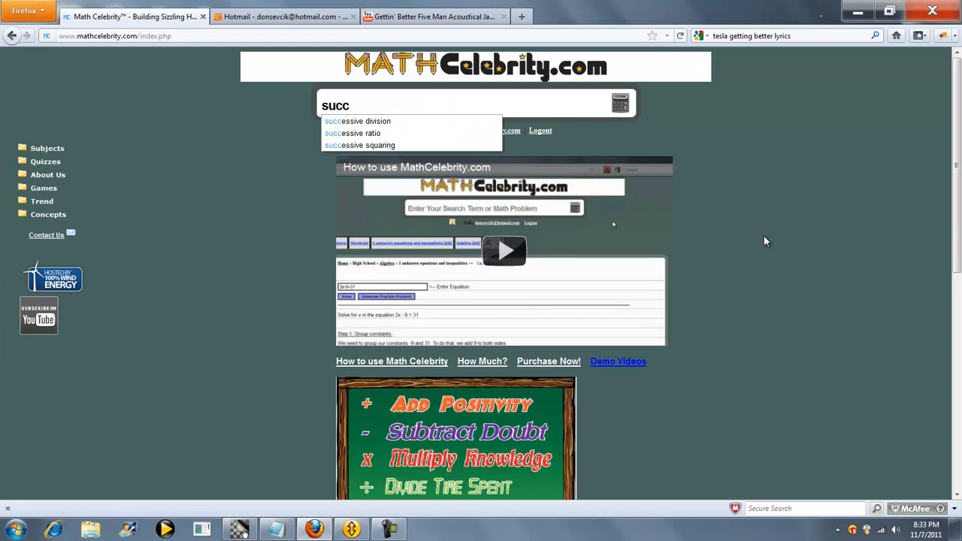
{"action": "left_click", "coordinate": [368, 145]}
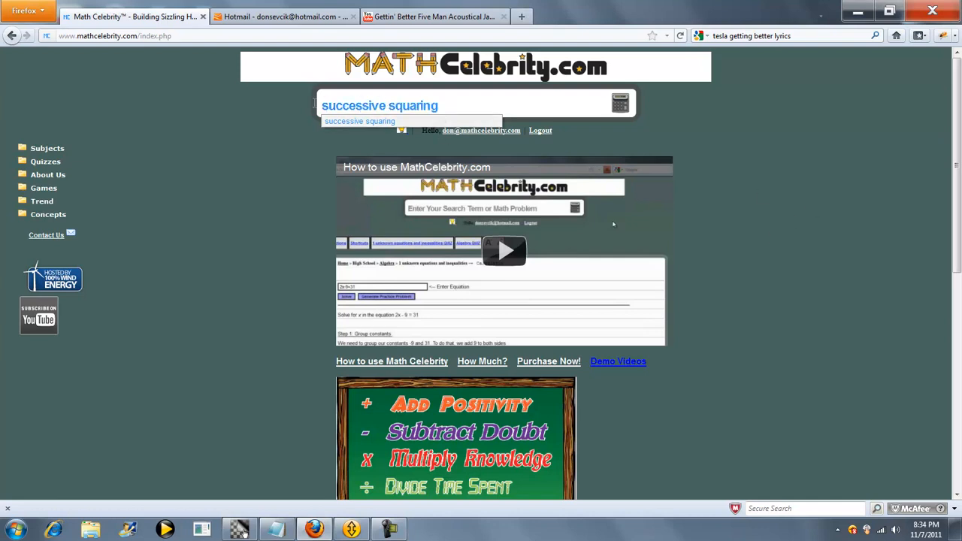
Enter 11^13 mod 53 in the search box and submit it for solving
{"action": "type", "text": "11^13 mod 53"}
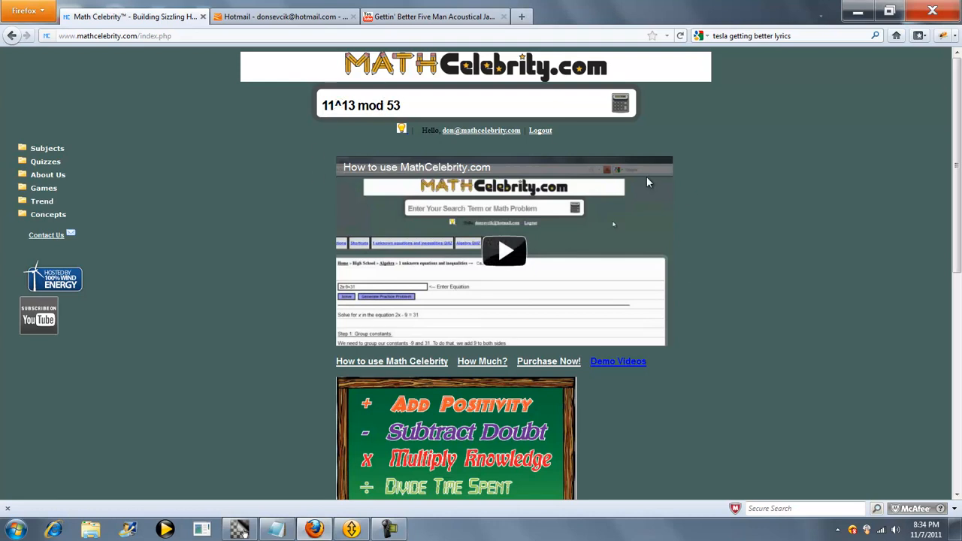
{"action": "type", "text": "u"}
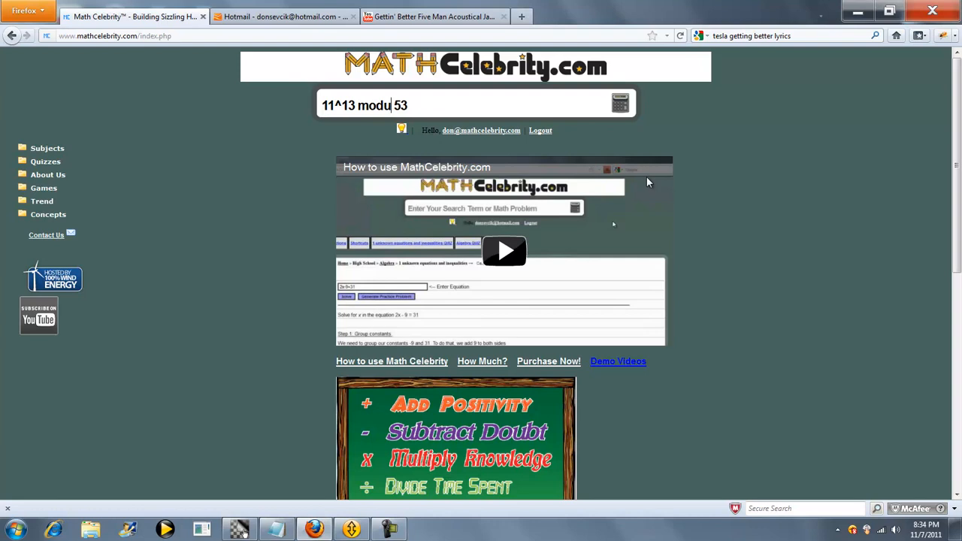
{"action": "left_click", "coordinate": [619, 103]}
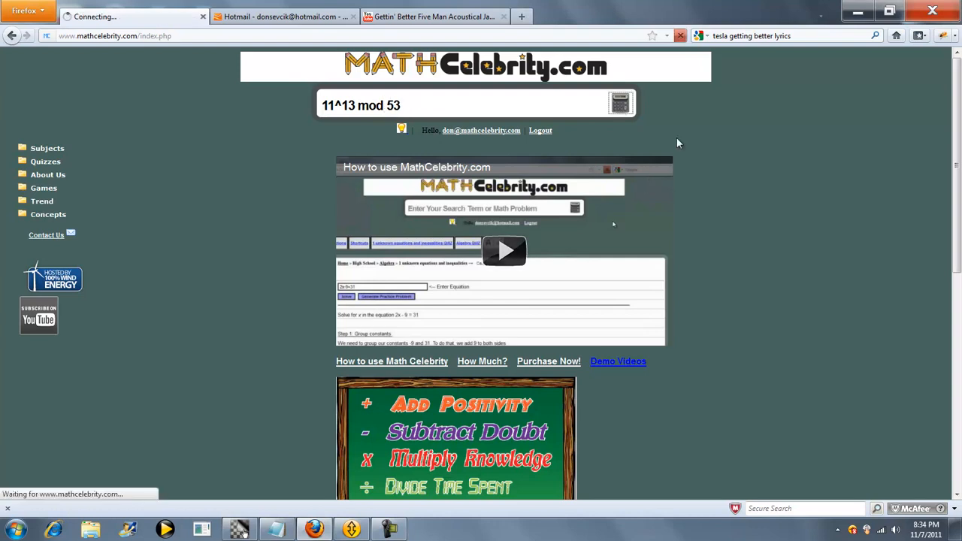
Load the results page offering Modular Exponentiation and Successive Squaring methods
{"action": "left_click", "coordinate": [619, 103]}
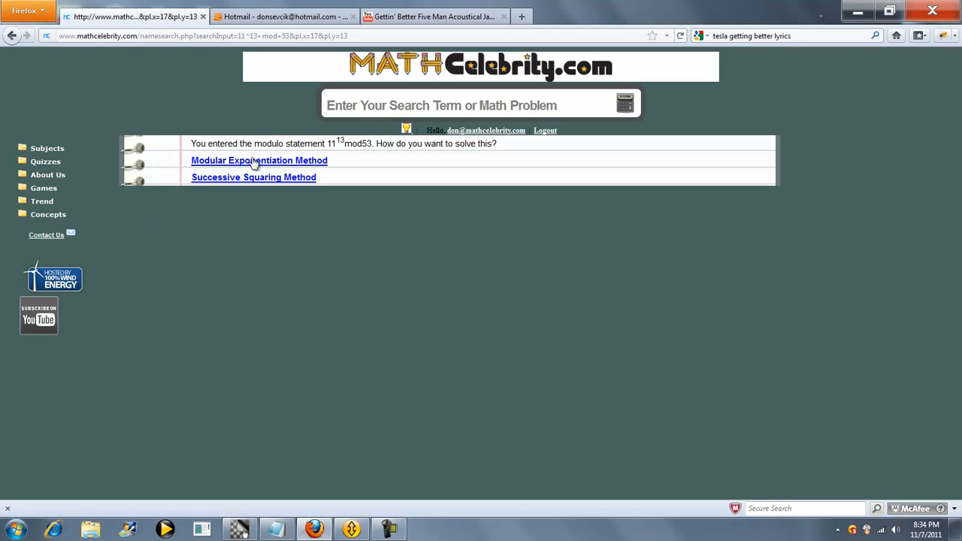
{"action": "mouse_move", "coordinate": [248, 164]}
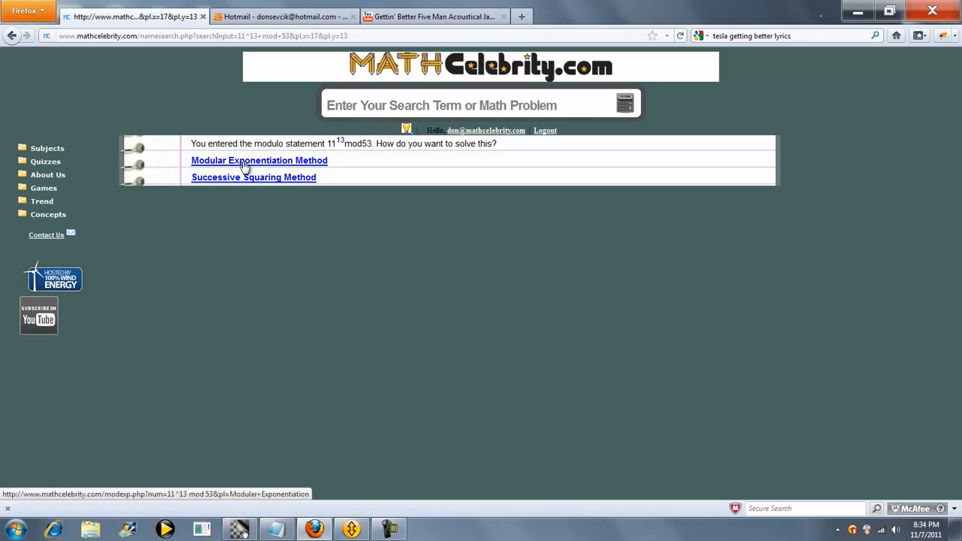
{"action": "mouse_move", "coordinate": [252, 160]}
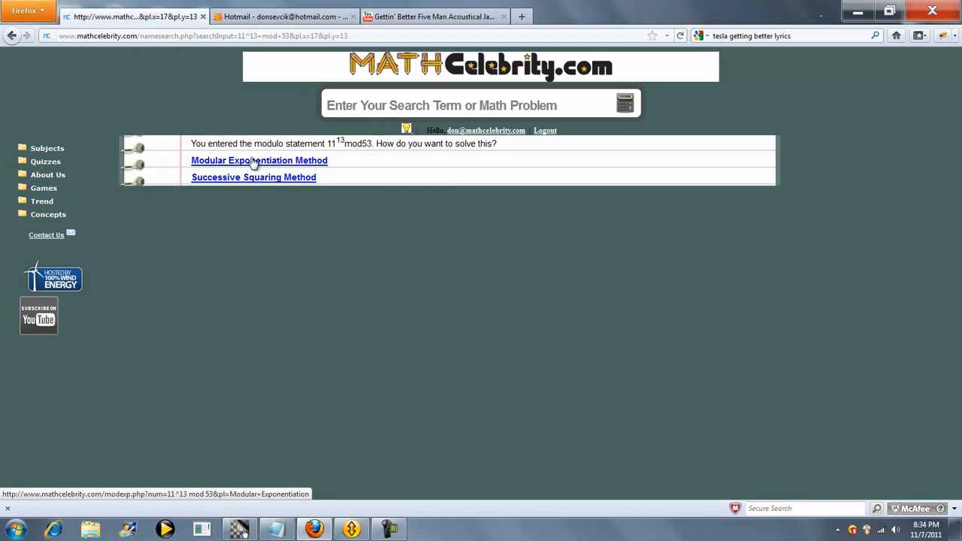
Choose the Modular Exponentiation Method and read through its step-by-step solution of 11^13 mod 53
{"action": "left_click", "coordinate": [259, 160]}
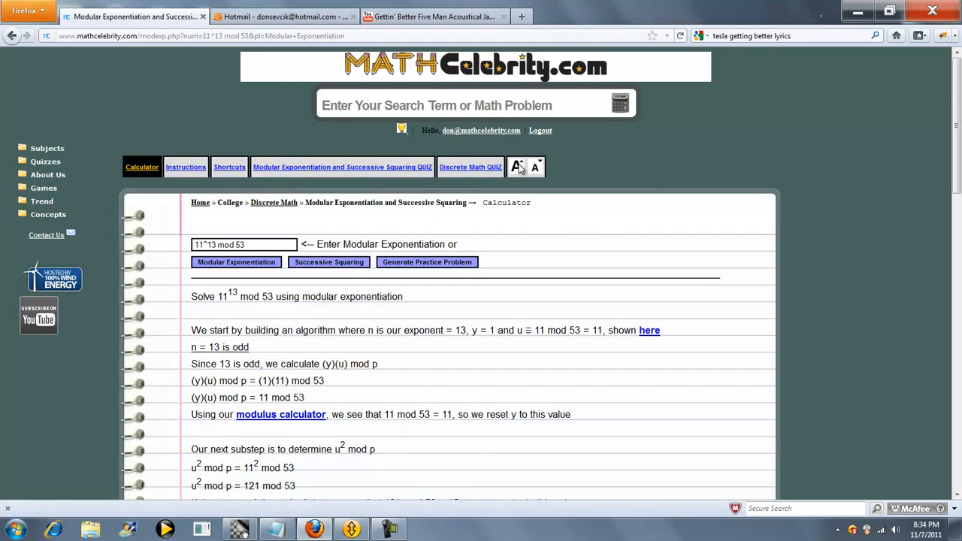
{"action": "scroll", "scroll_direction": "down", "scroll_amount": 3}
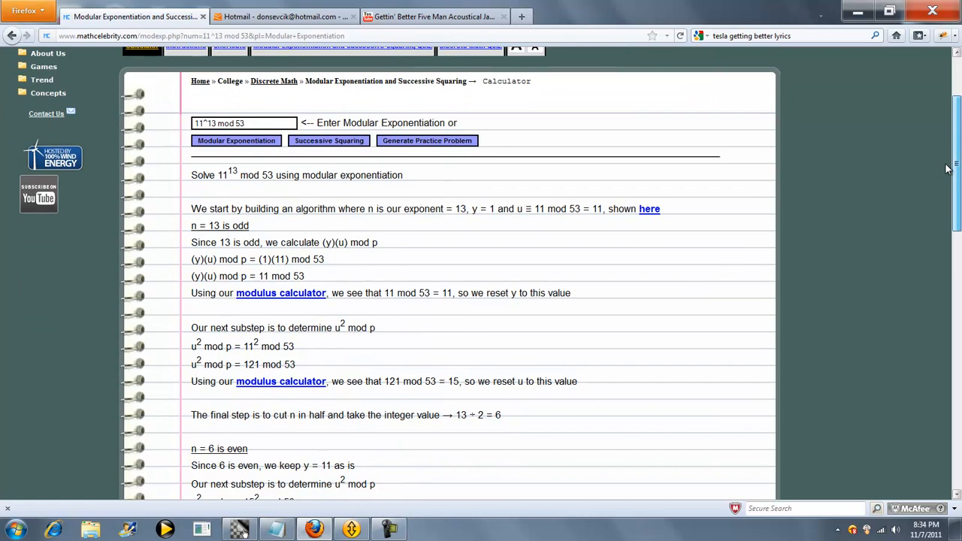
{"action": "scroll", "scroll_direction": "down", "scroll_amount": 3}
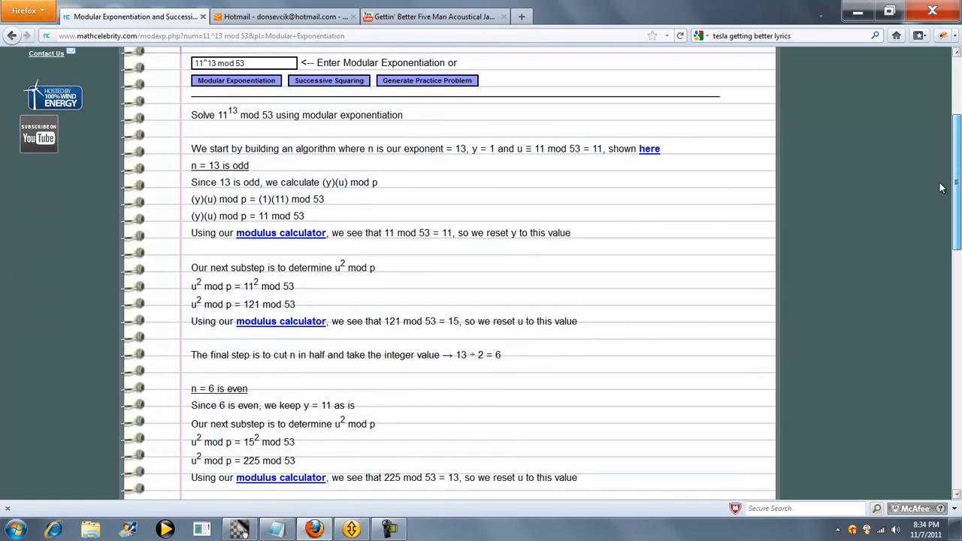
{"action": "scroll", "scroll_direction": "down", "scroll_amount": 3}
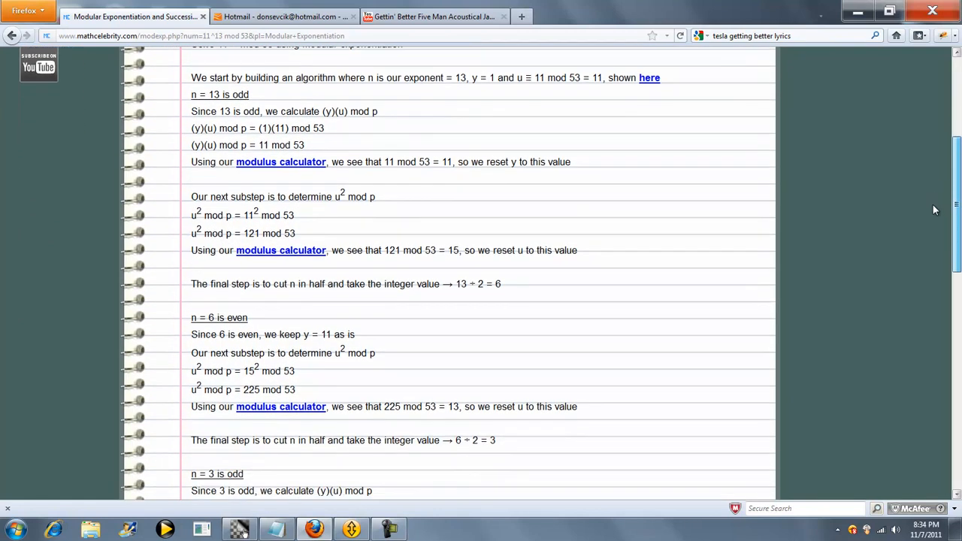
{"action": "scroll", "scroll_direction": "down", "scroll_amount": 3}
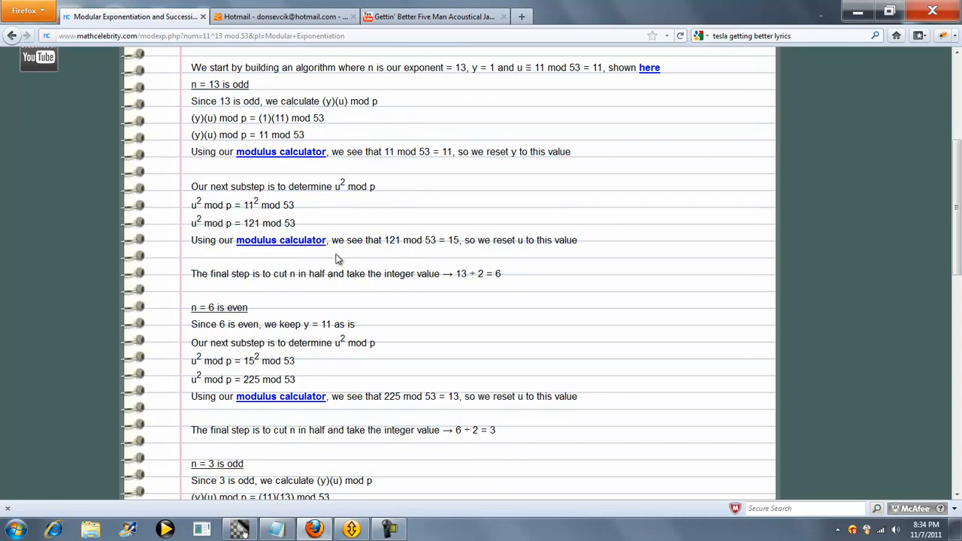
{"action": "mouse_move", "coordinate": [281, 240]}
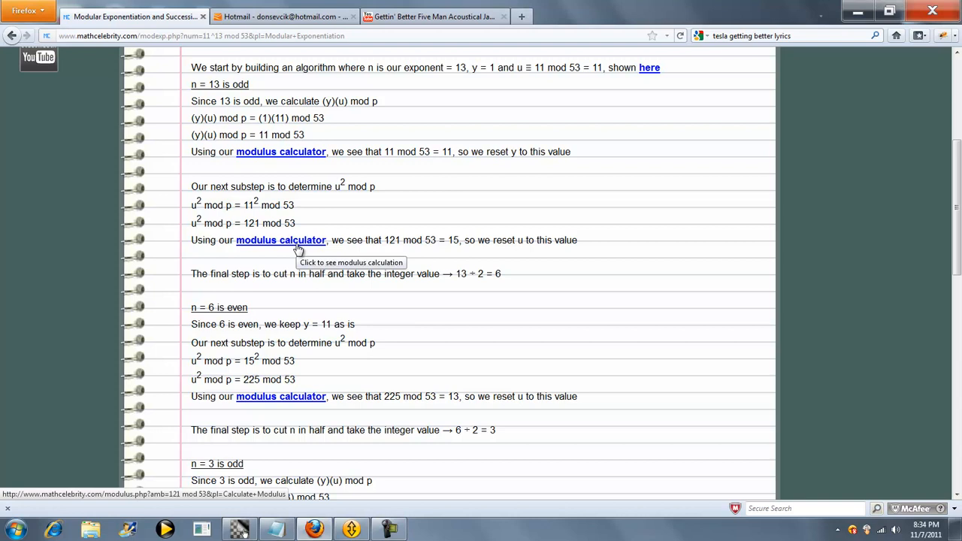
{"action": "left_click", "coordinate": [280, 240]}
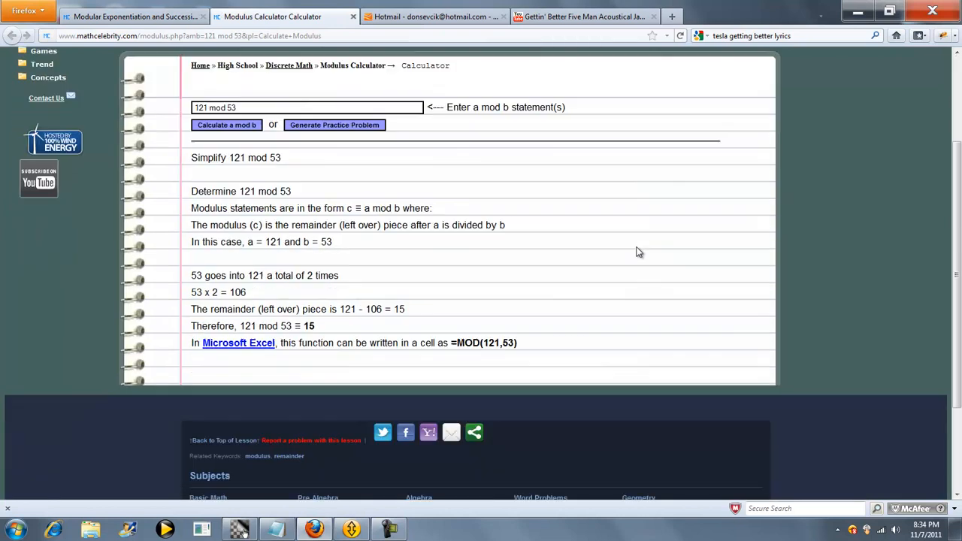
{"action": "mouse_move", "coordinate": [360, 307]}
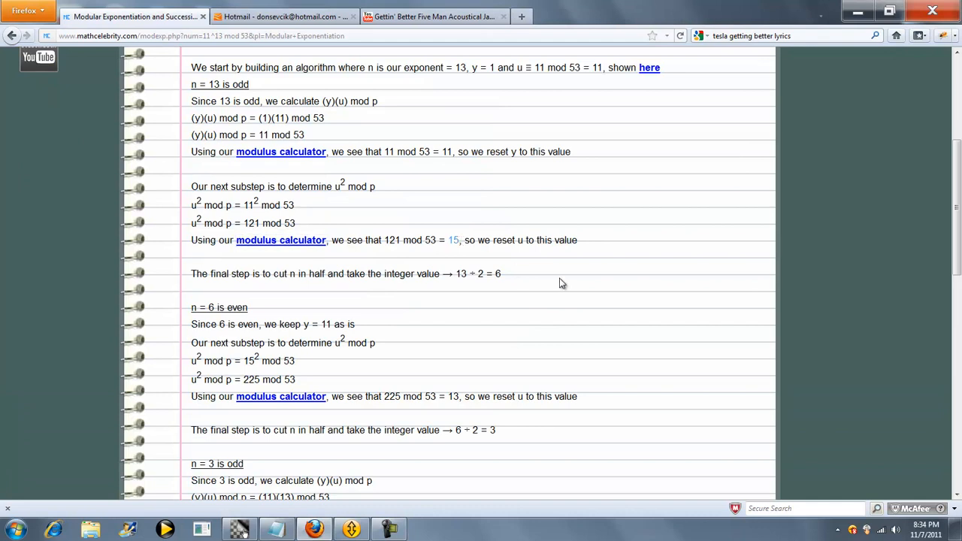
{"action": "scroll", "scroll_direction": "down", "scroll_amount": 3}
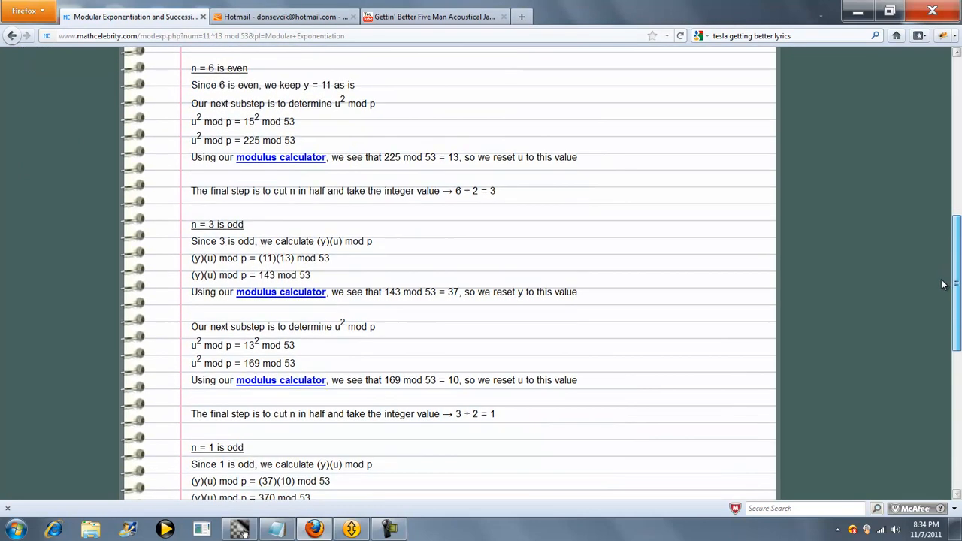
{"action": "scroll", "scroll_direction": "down", "scroll_amount": 3}
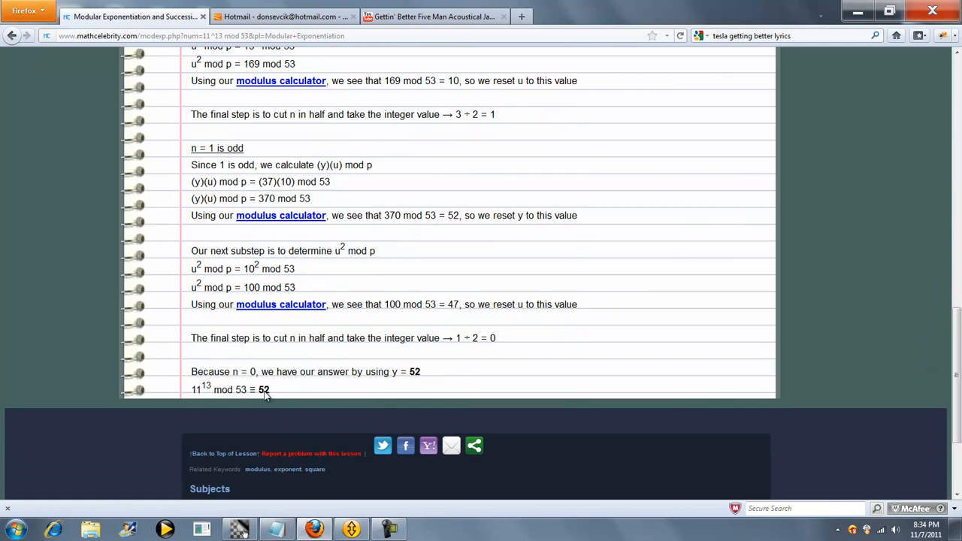
{"action": "mouse_move", "coordinate": [261, 395]}
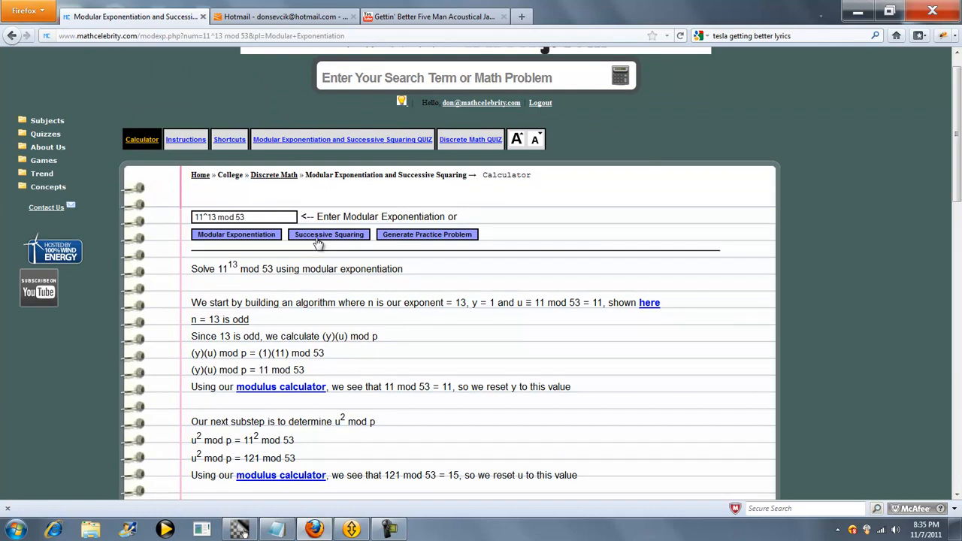
Switch to the Successive Squaring solution for 11^13 mod 53, which also gives 52
{"action": "left_click", "coordinate": [329, 233]}
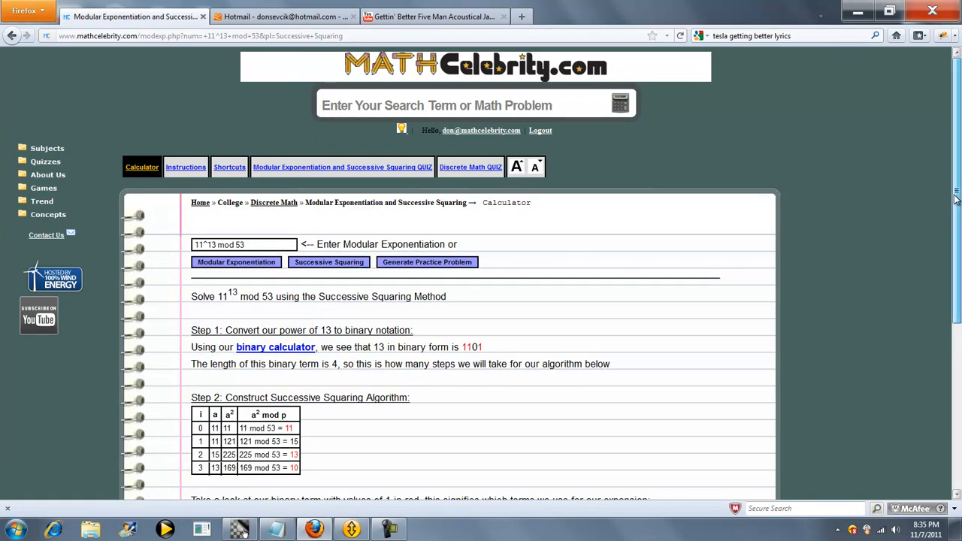
{"action": "scroll", "scroll_direction": "down", "scroll_amount": 3}
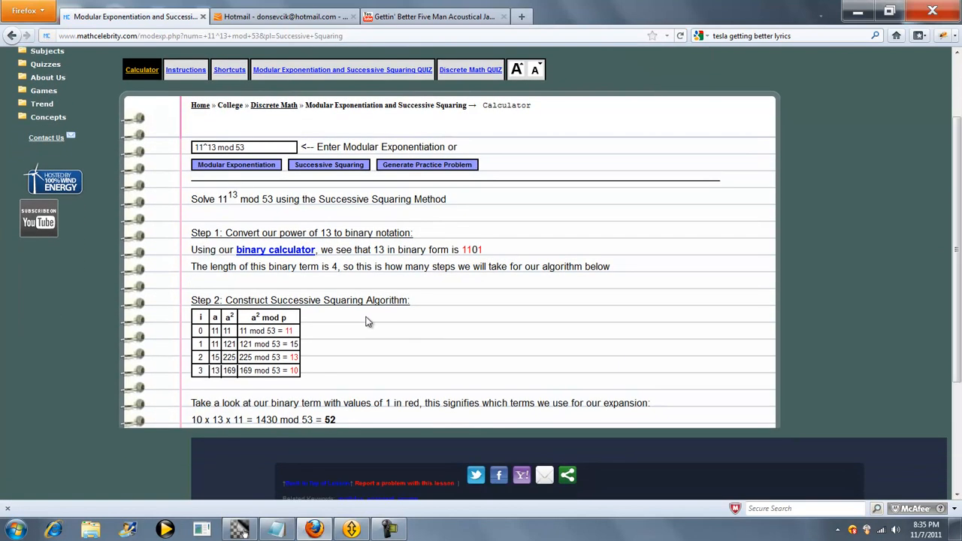
{"action": "mouse_move", "coordinate": [346, 419]}
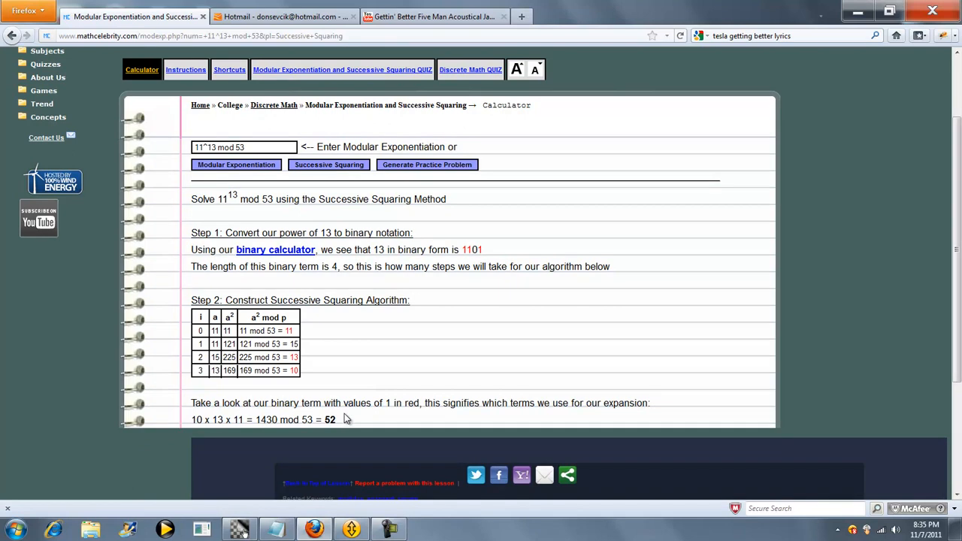
{"action": "mouse_move", "coordinate": [462, 321]}
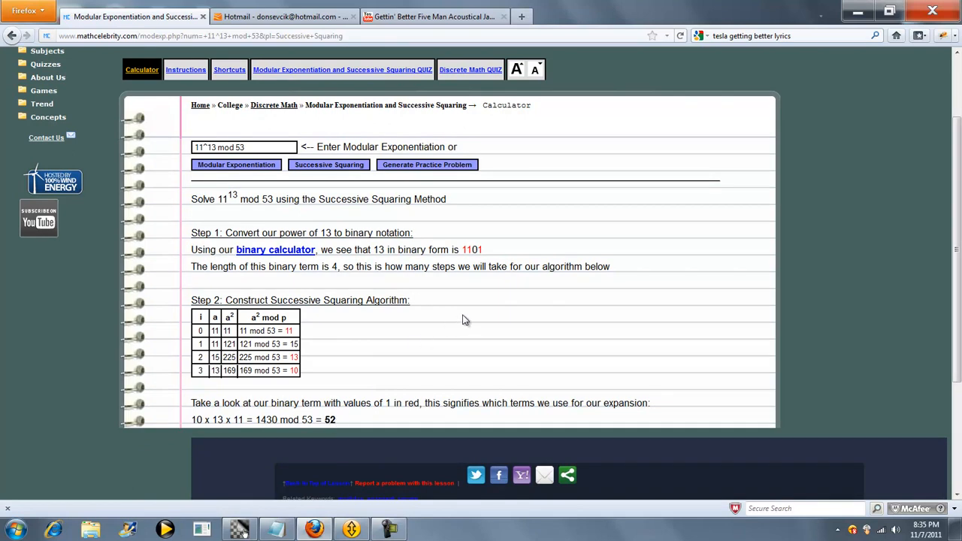
{"action": "mouse_move", "coordinate": [327, 427]}
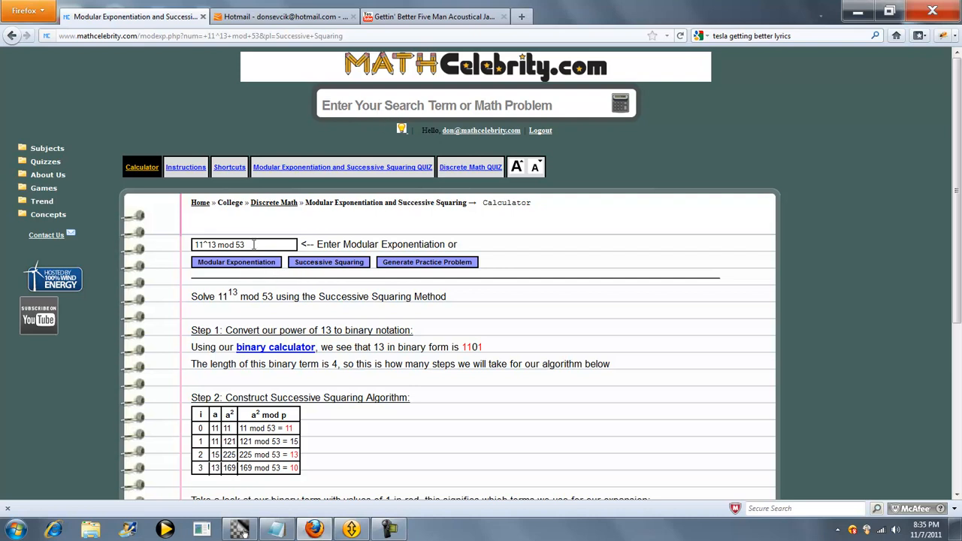
{"action": "mouse_move", "coordinate": [385, 249]}
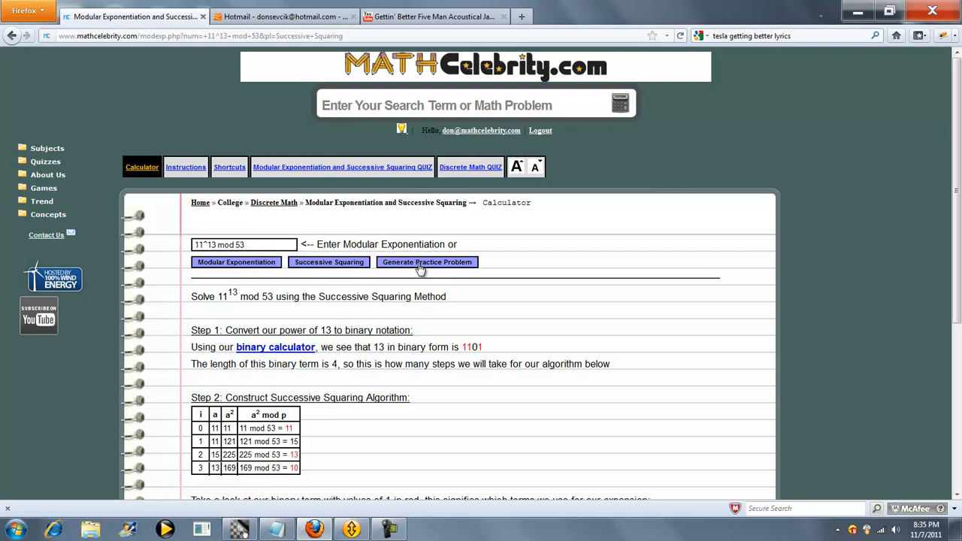
Generate new practice problems until 7^18 mod 56 is shown
{"action": "left_click", "coordinate": [427, 261]}
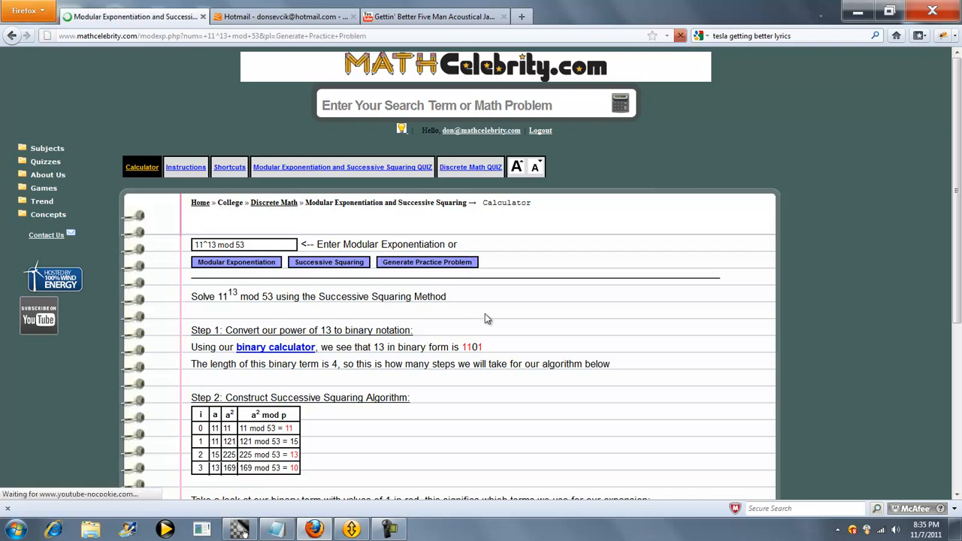
{"action": "left_click", "coordinate": [424, 262]}
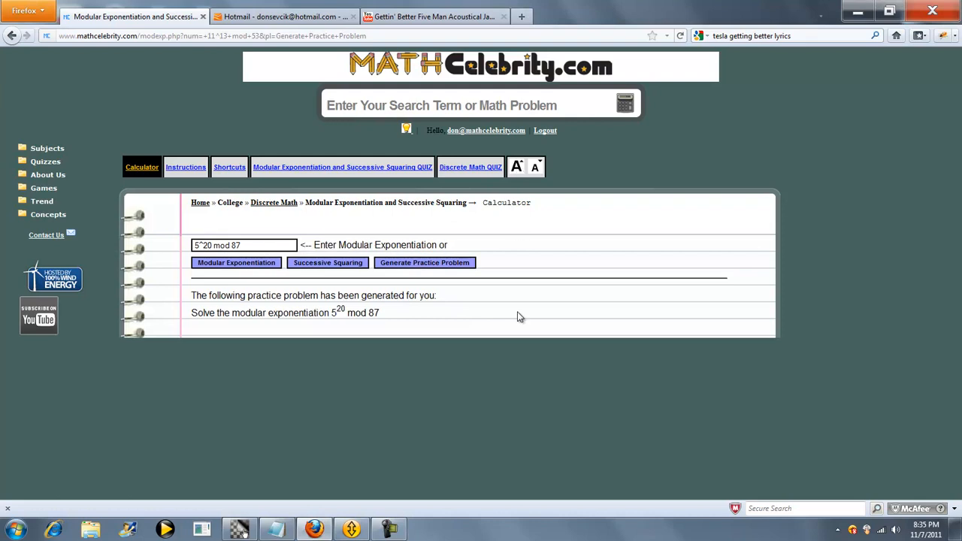
{"action": "left_click", "coordinate": [424, 261]}
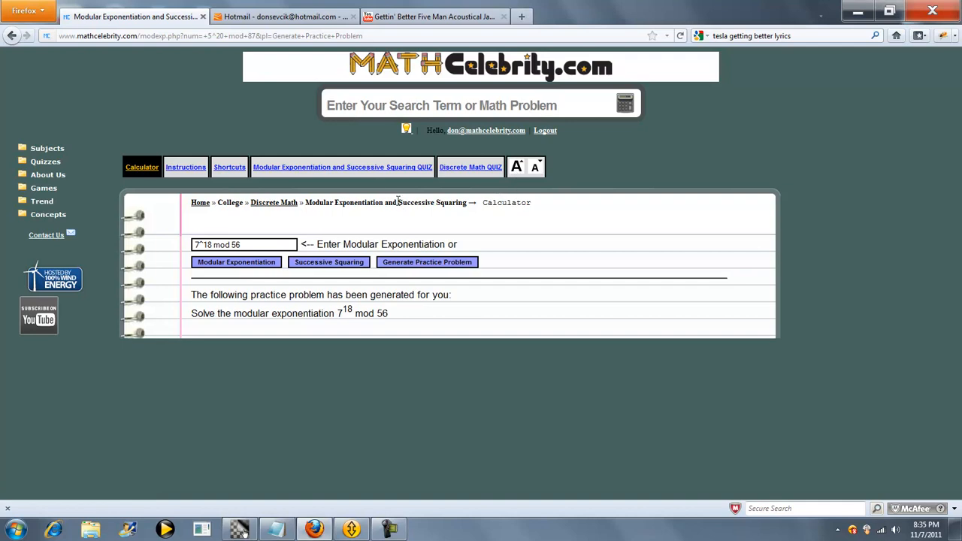
{"action": "mouse_move", "coordinate": [342, 167]}
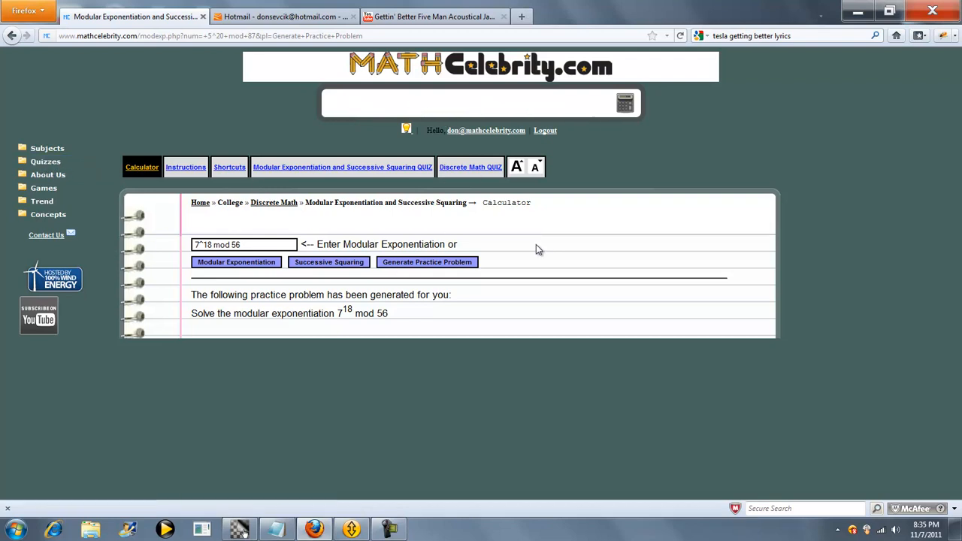
Submit 7^18 mod 52 and choose the Successive Squaring Method to solve it
{"action": "type", "text": "7^18 mod 52"}
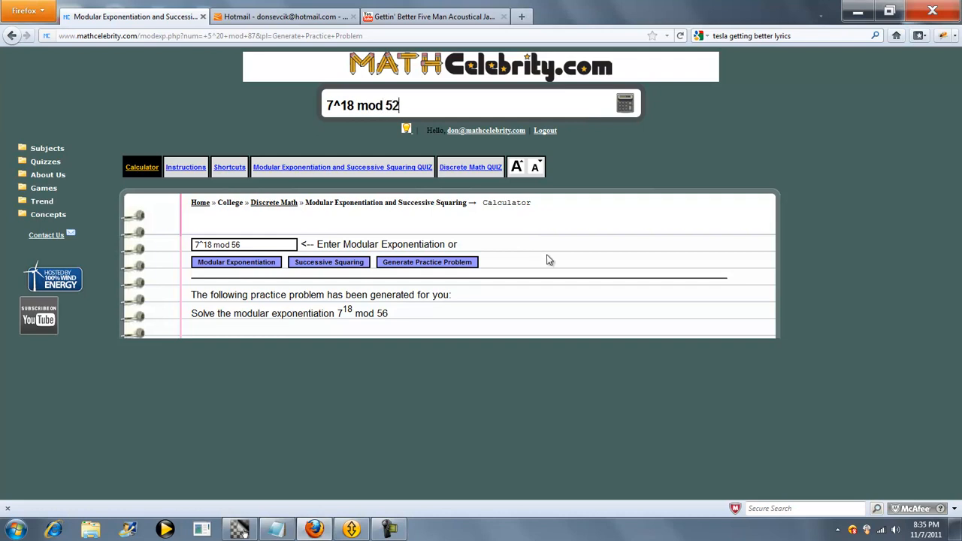
{"action": "left_click", "coordinate": [626, 104]}
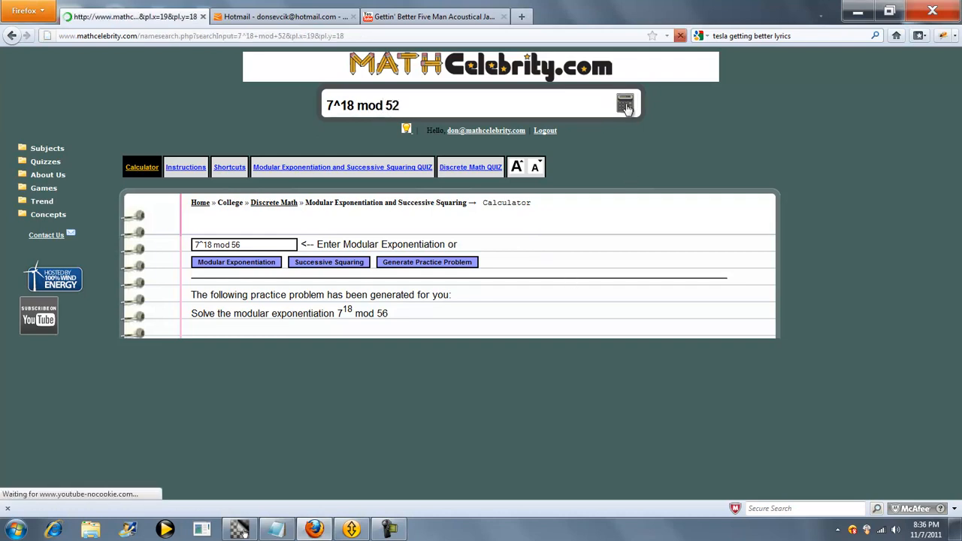
{"action": "left_click", "coordinate": [625, 104]}
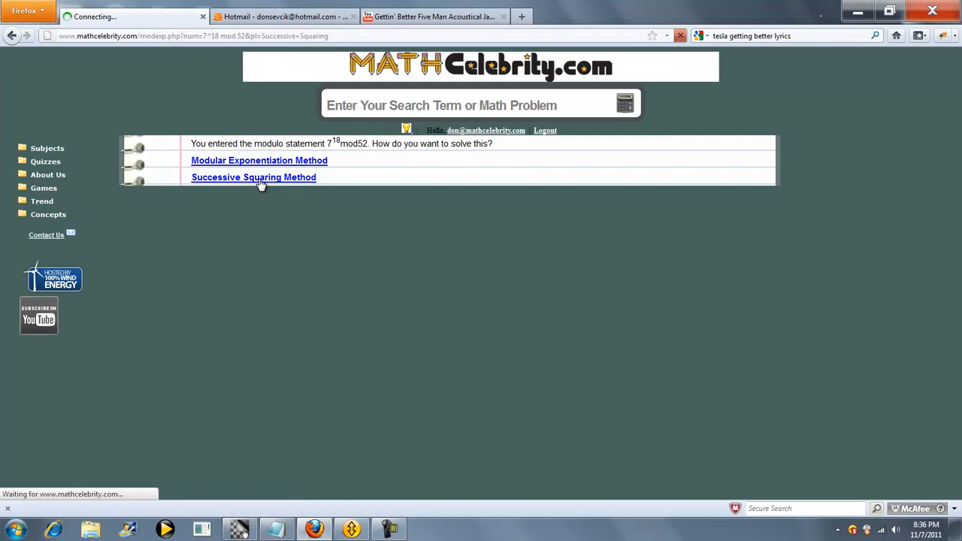
{"action": "left_click", "coordinate": [253, 176]}
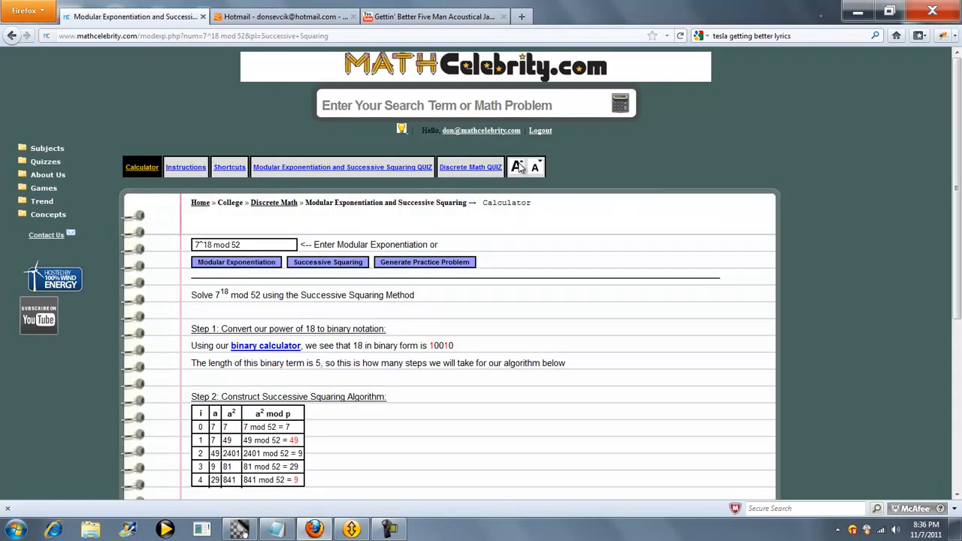
{"action": "scroll", "scroll_direction": "down", "scroll_amount": 3}
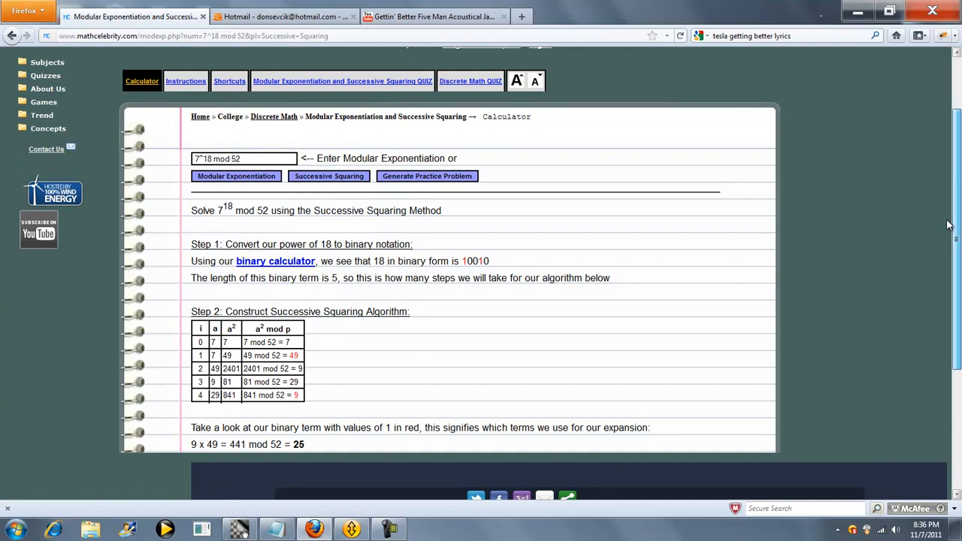
{"action": "mouse_move", "coordinate": [524, 385]}
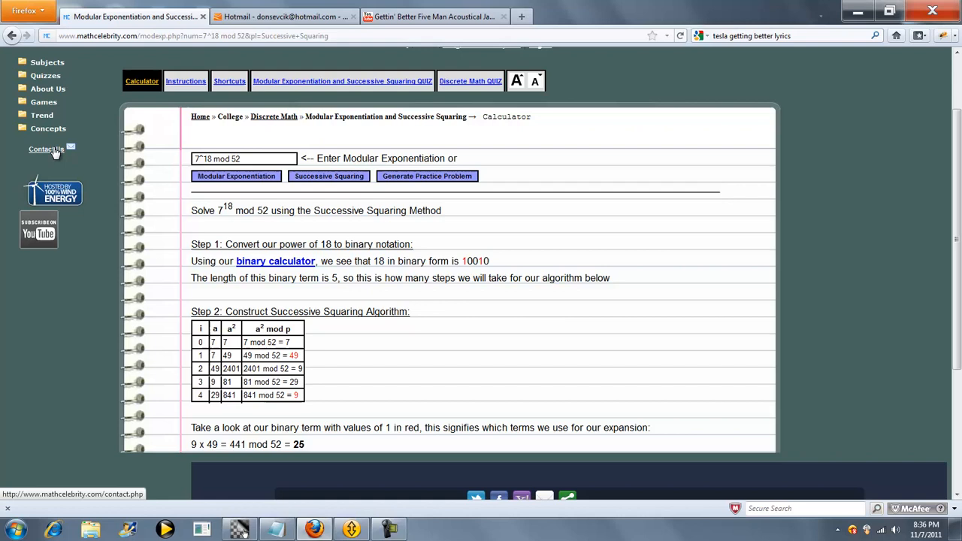
{"action": "mouse_move", "coordinate": [568, 252]}
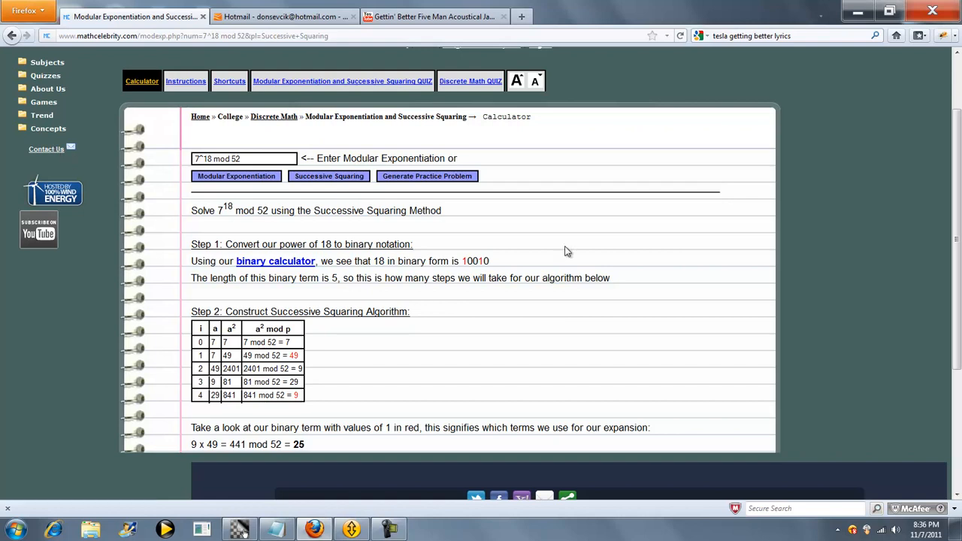